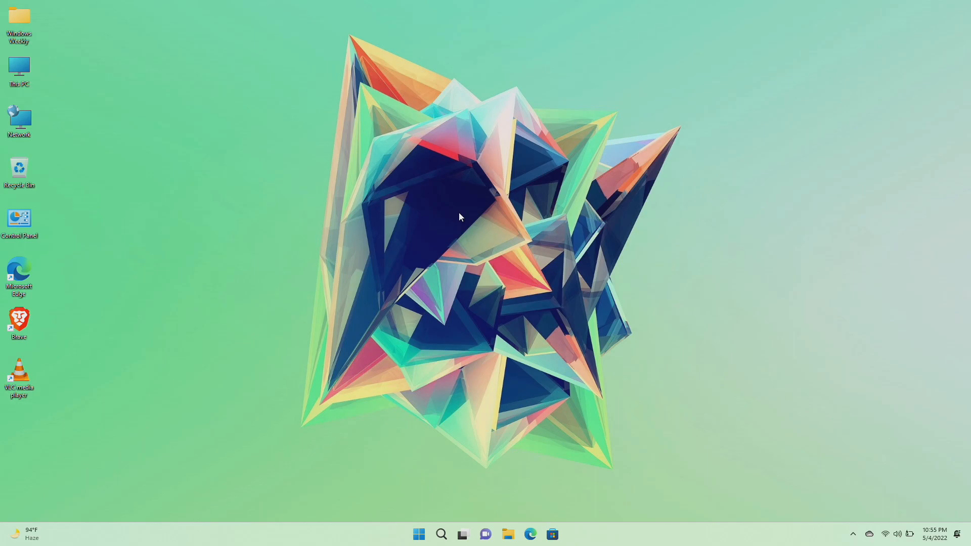
Step: Start a new desktop shortcut with location shutdown -s -t 1
right_click(460, 217)
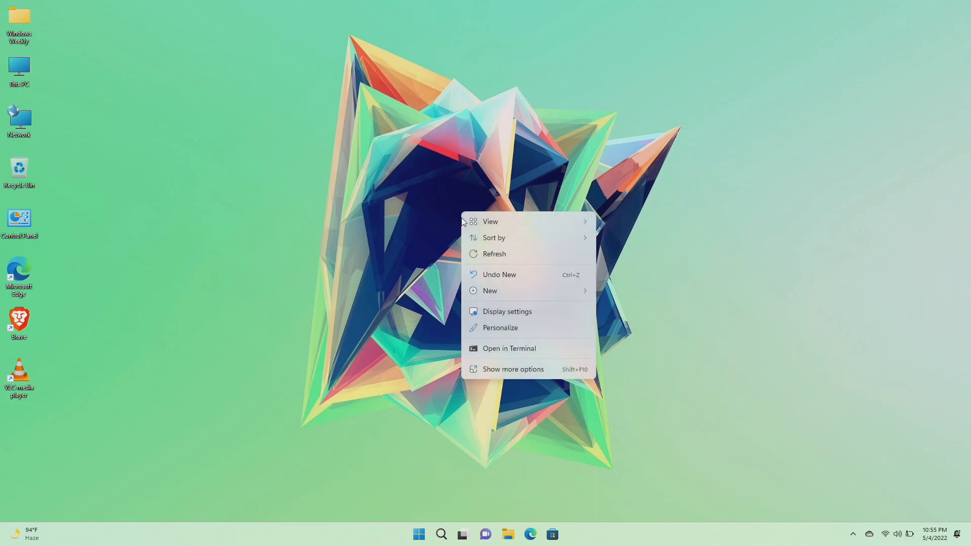
mouse_move(642, 313)
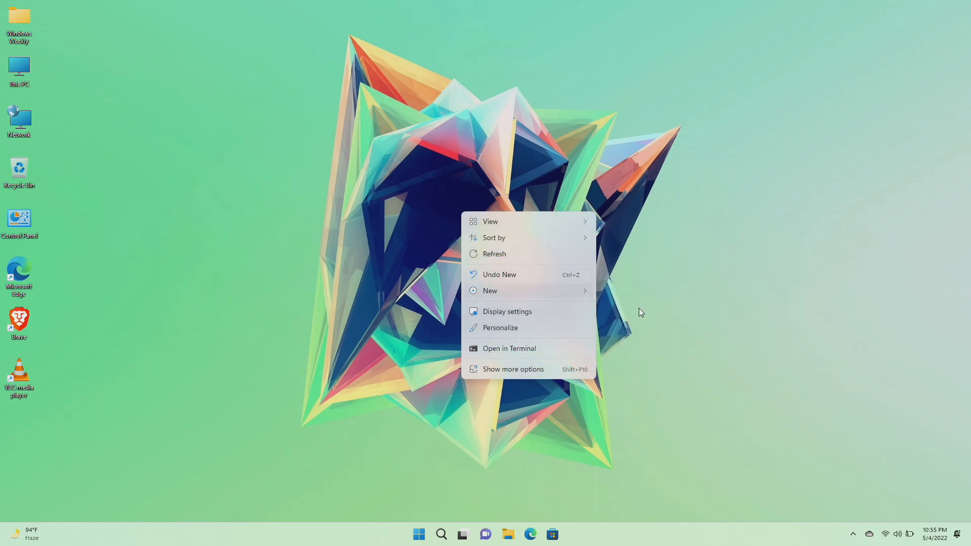
left_click(490, 290)
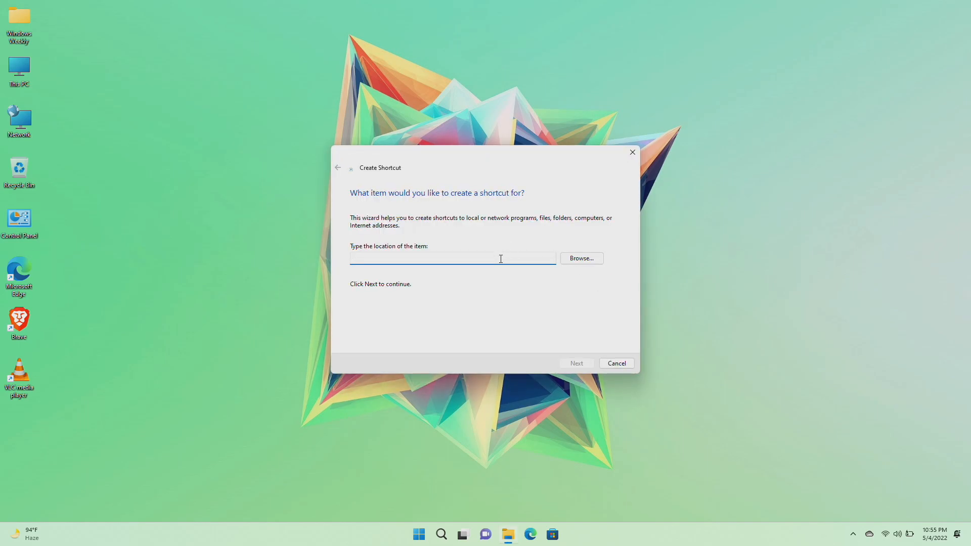
type("shutdown")
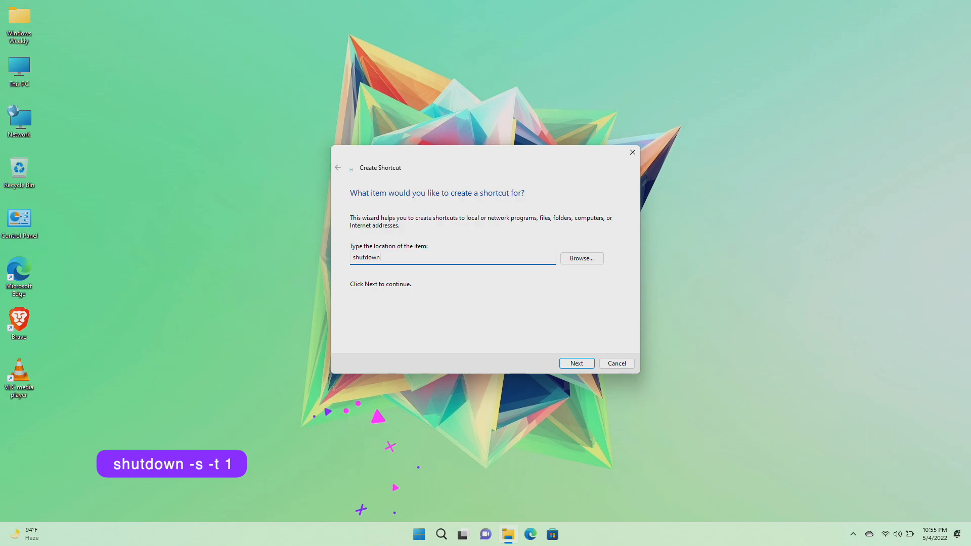
type("-")
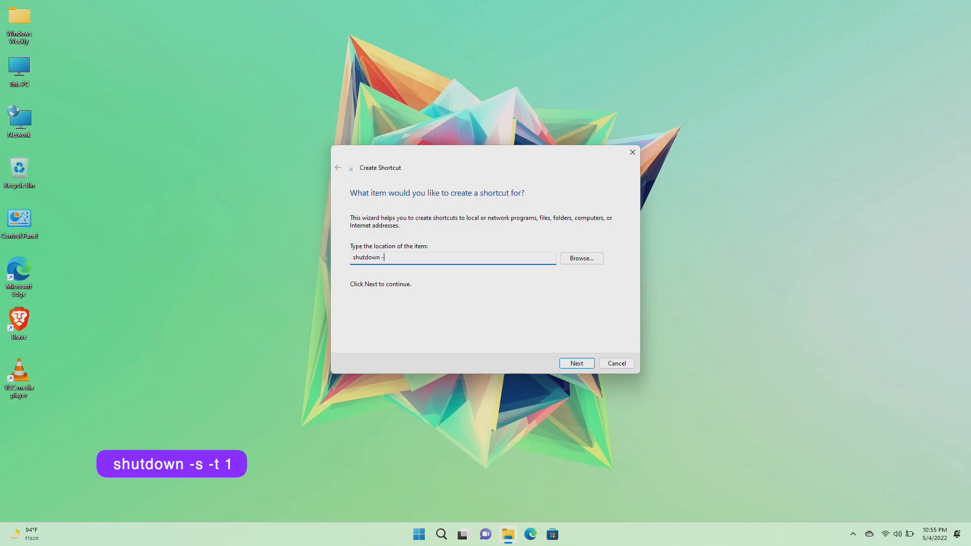
type("s -t")
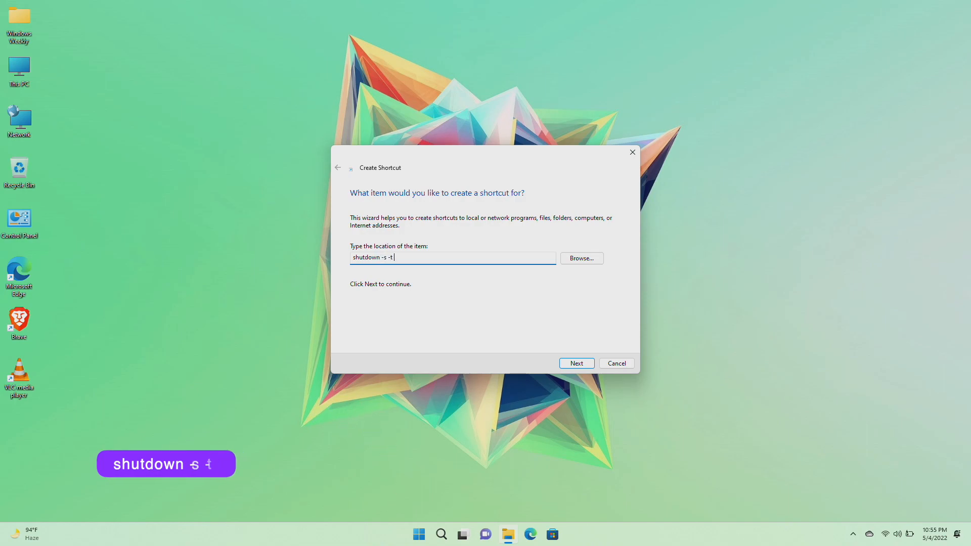
type("1")
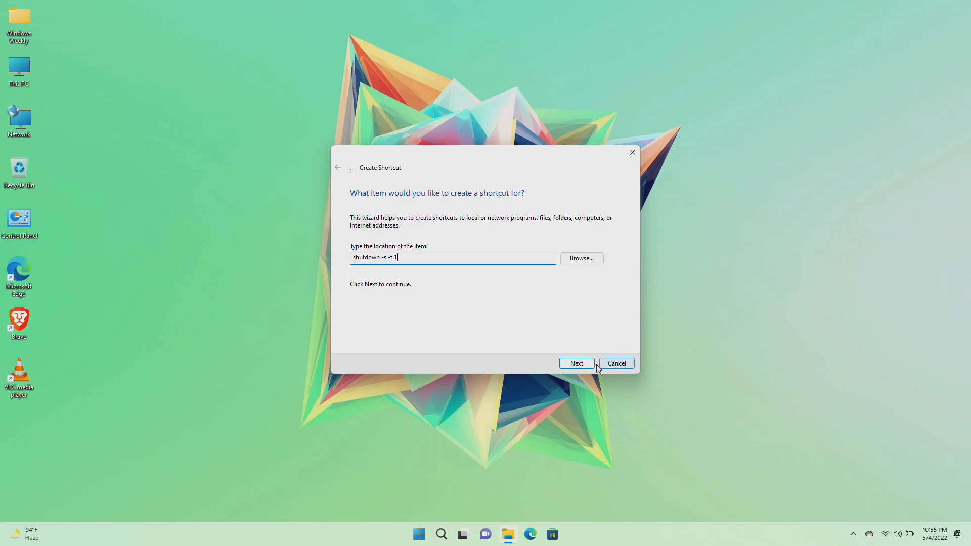
Step: Name the shortcut Shutdown and finish creating it
left_click(576, 364)
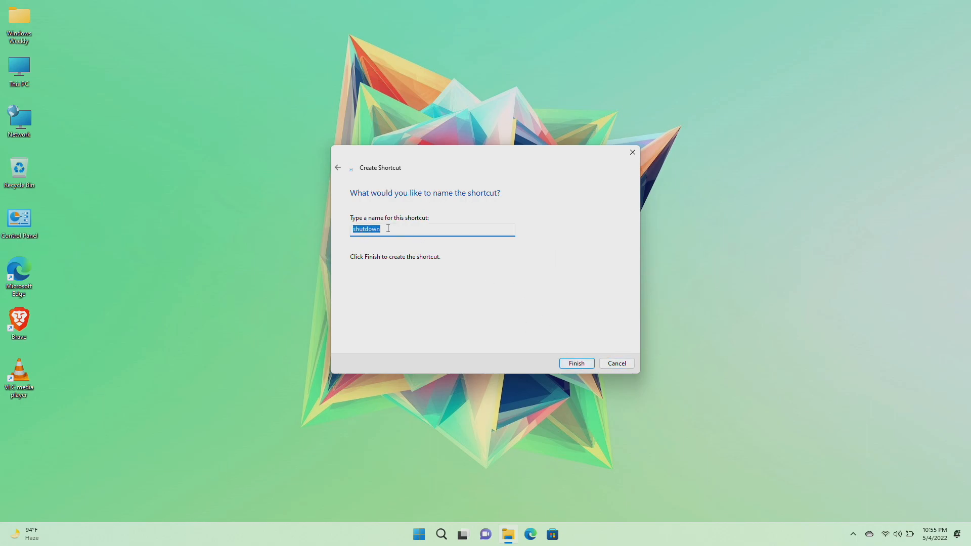
type("Shu")
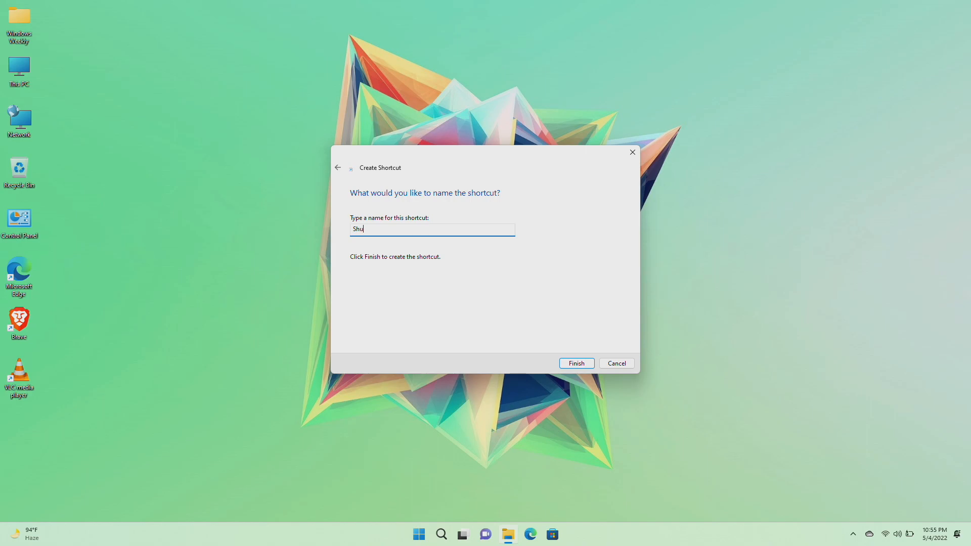
type("tdown")
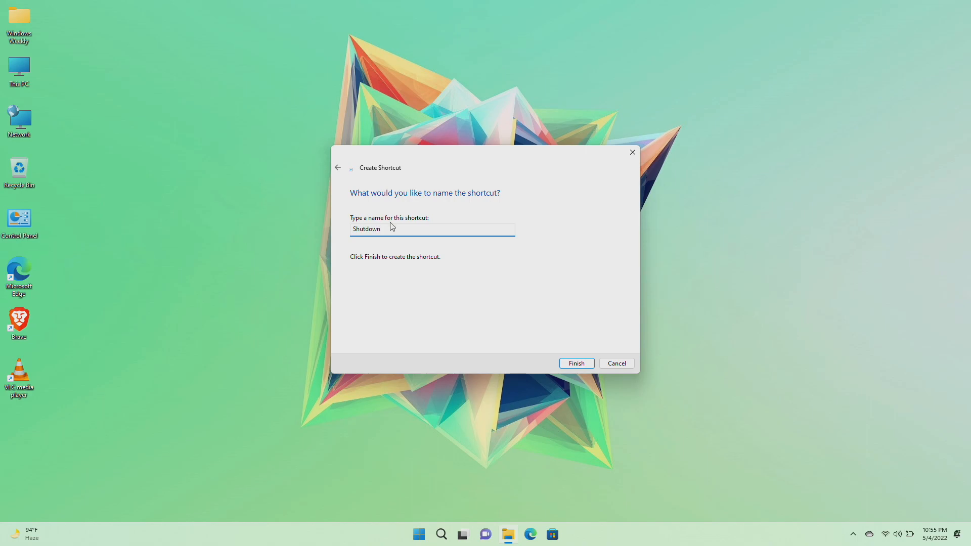
left_click(575, 363)
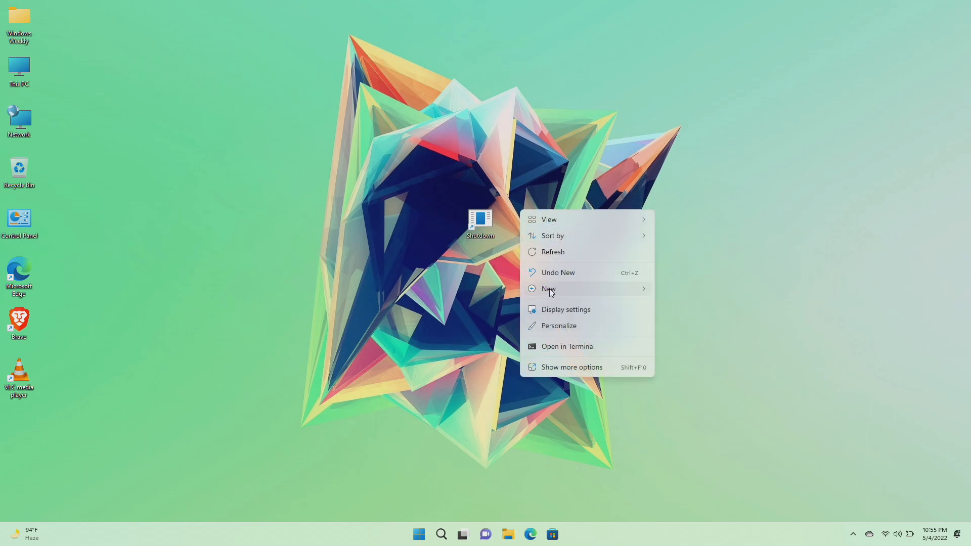
Step: Create a second shortcut running shutdown -r -t 1, named Restart
left_click(548, 288)
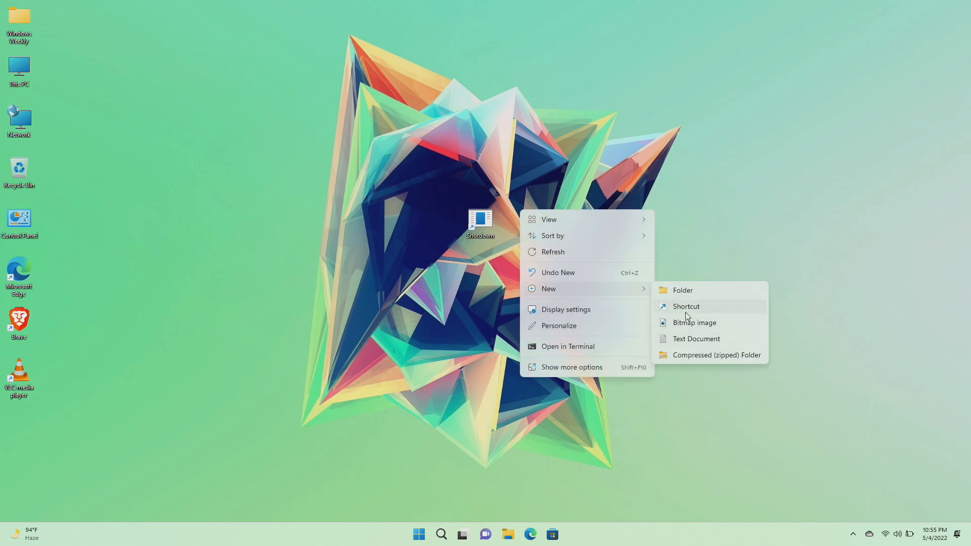
left_click(686, 306)
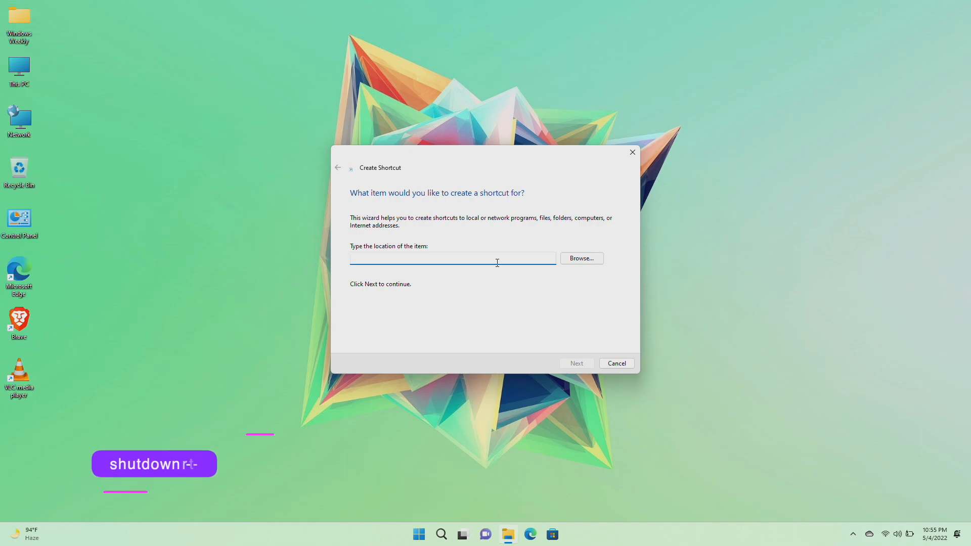
type("shutdown -")
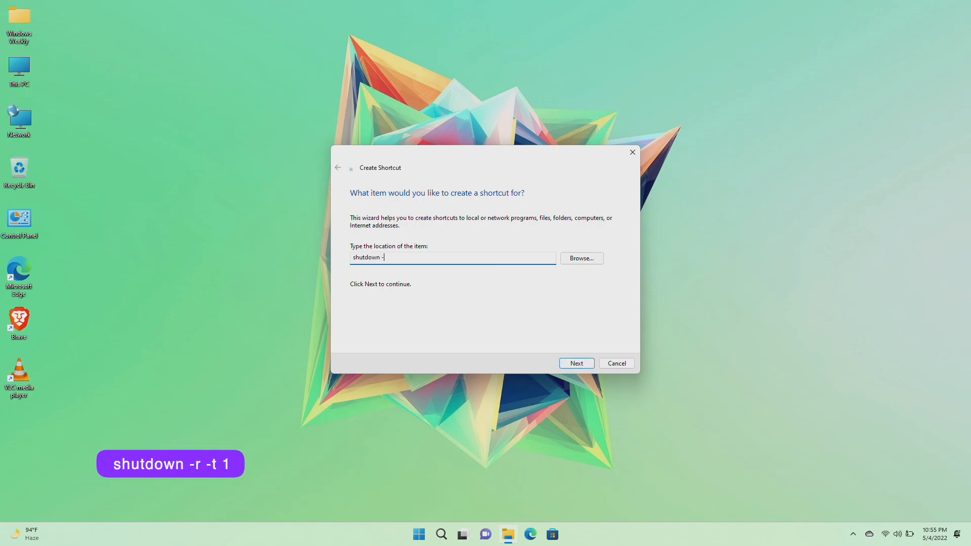
type("r -t 1")
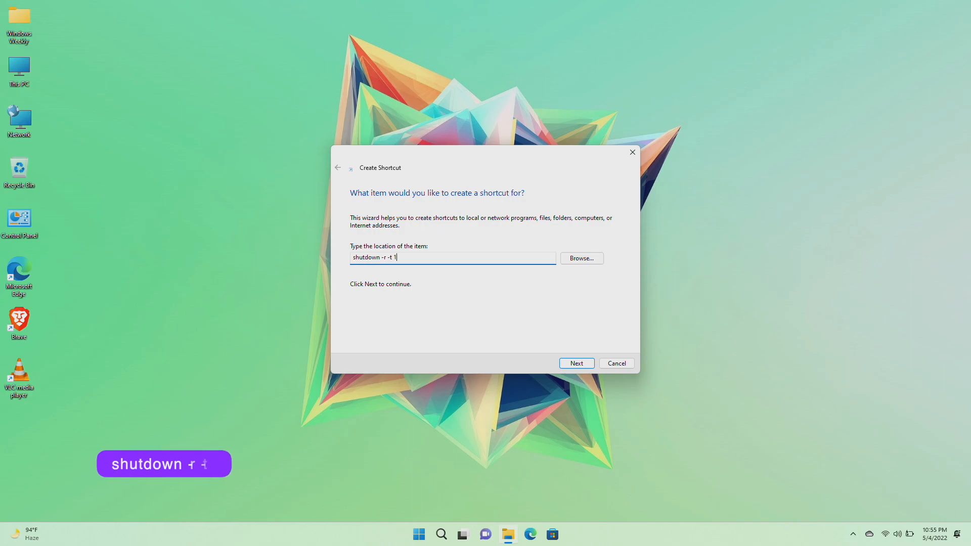
left_click(576, 363)
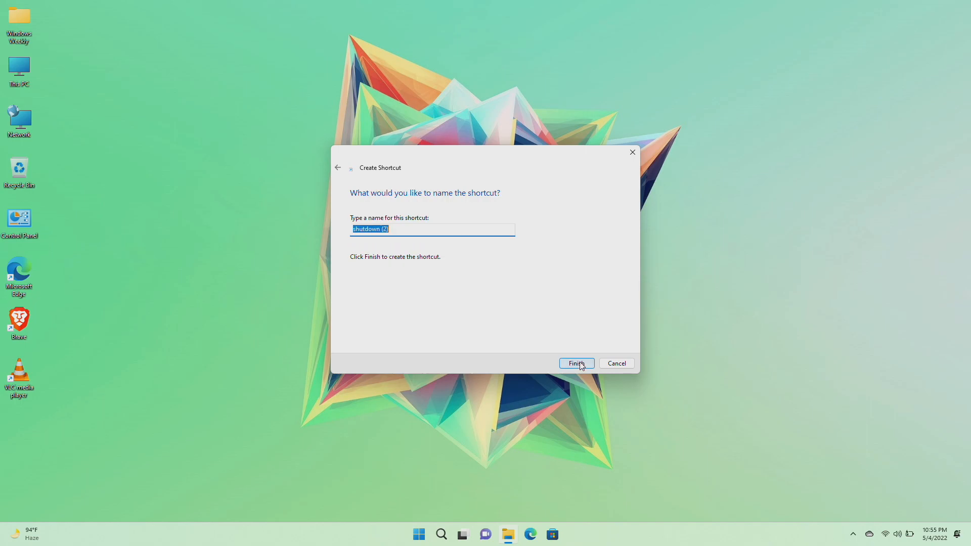
type("Restart")
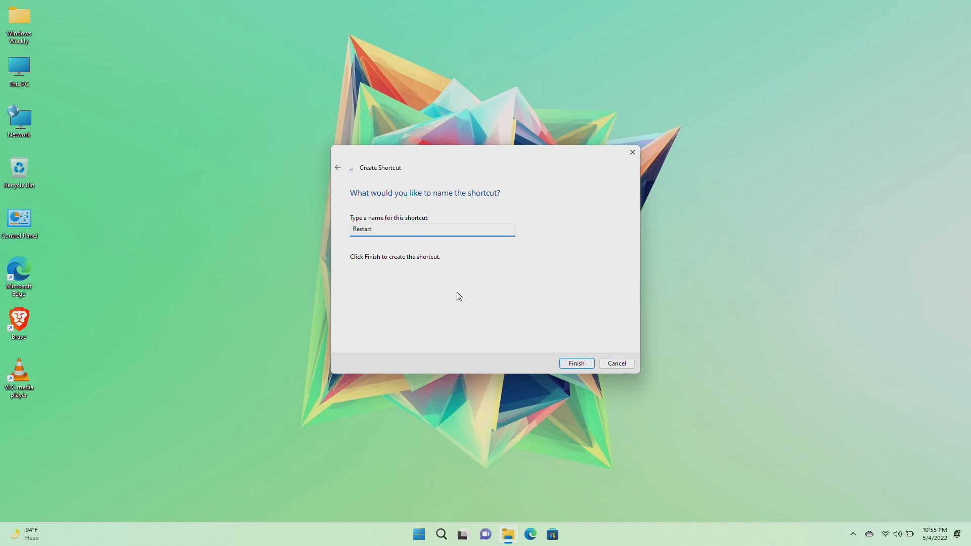
left_click(575, 363)
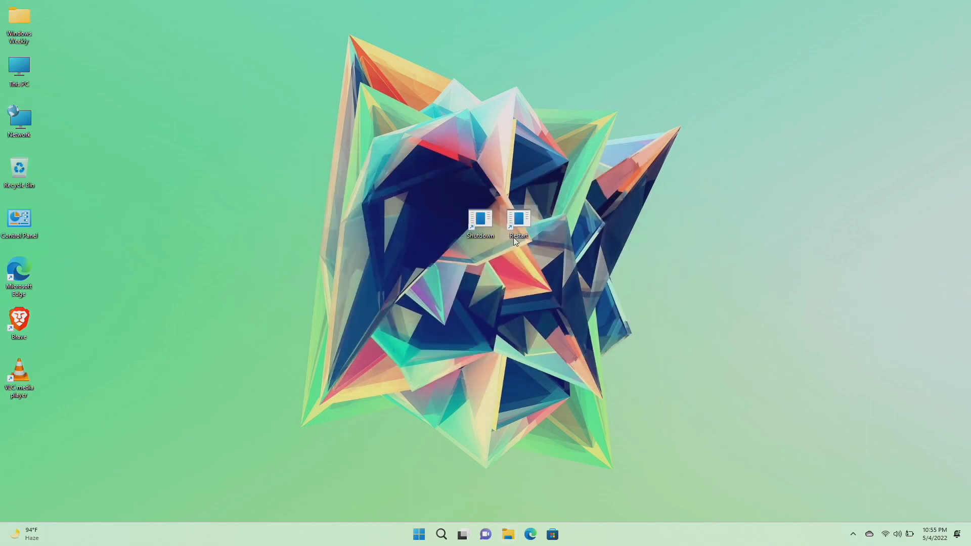
mouse_move(556, 202)
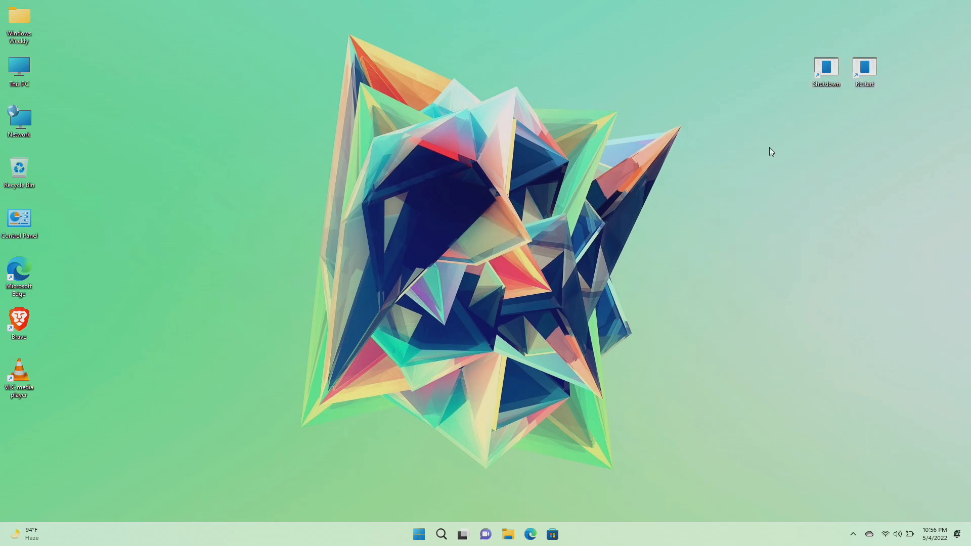
Step: Give the Shutdown shortcut the red power icon via its Properties
right_click(826, 71)
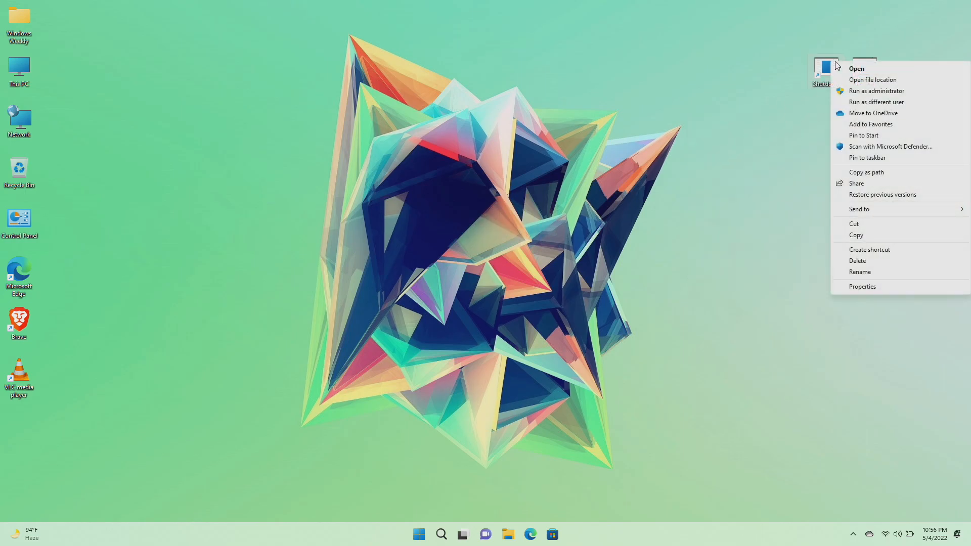
left_click(862, 286)
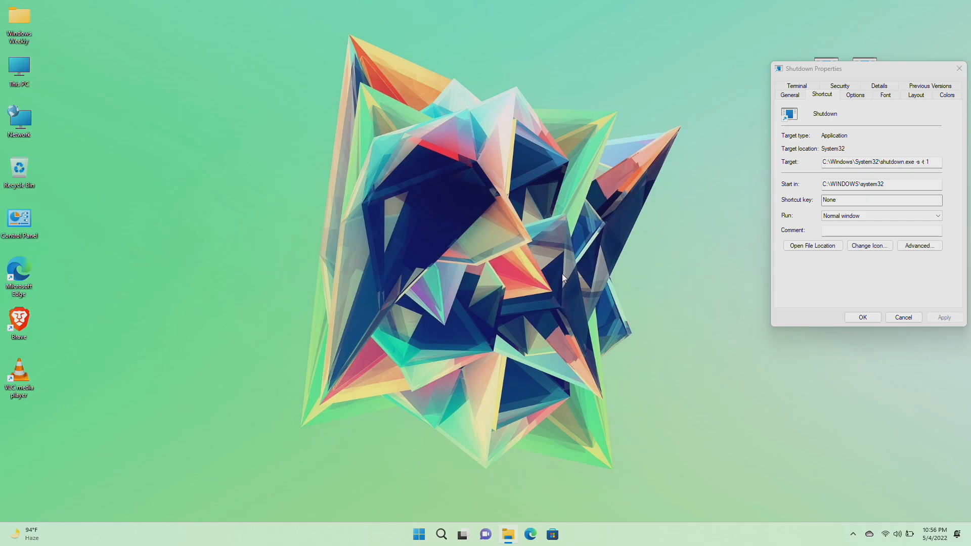
left_click(868, 245)
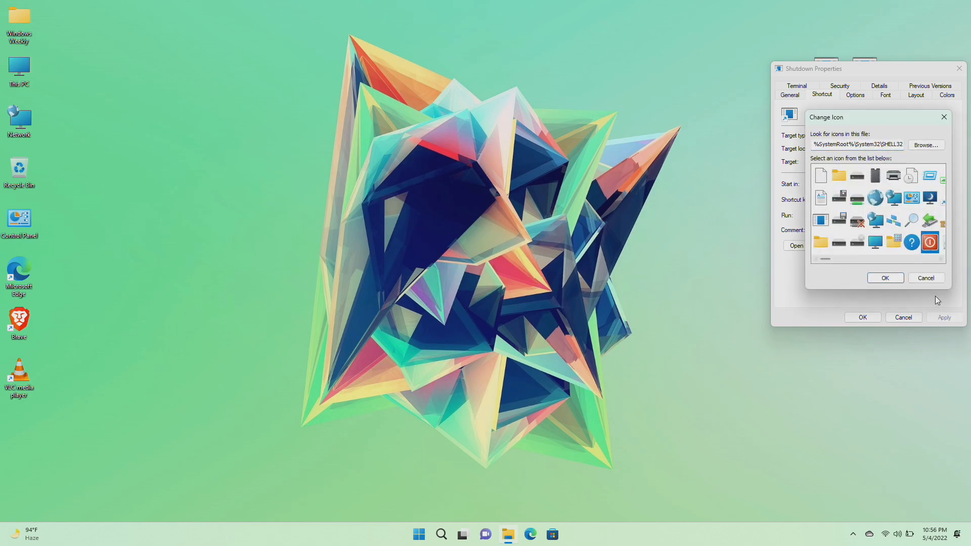
left_click(884, 277)
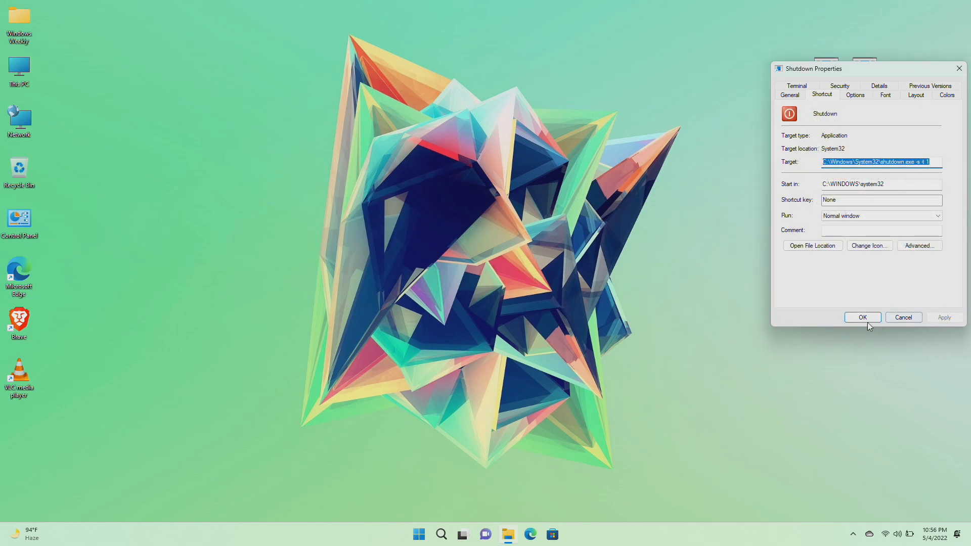
left_click(862, 317)
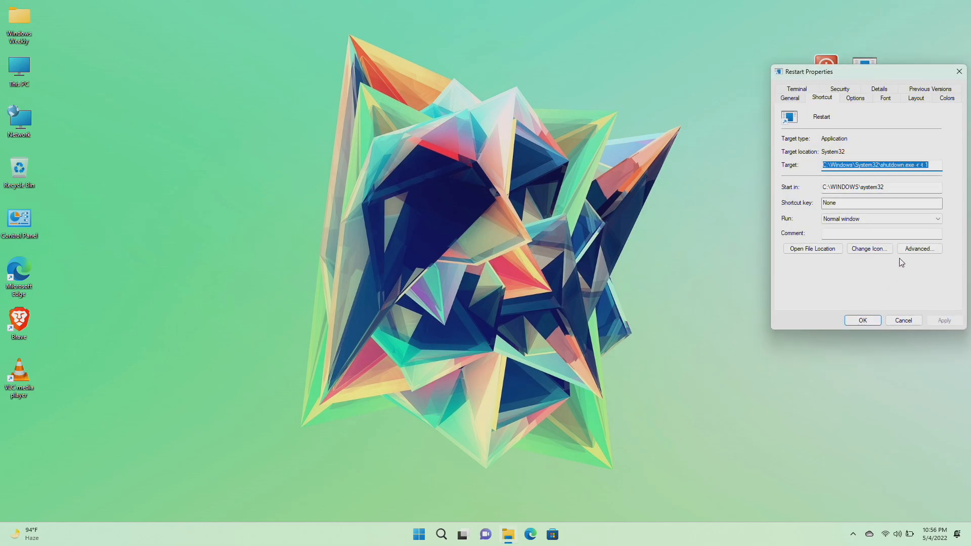
Step: Give the Restart shortcut the refresh icon, then run Shutdown to trigger the sign-out notice
left_click(868, 248)
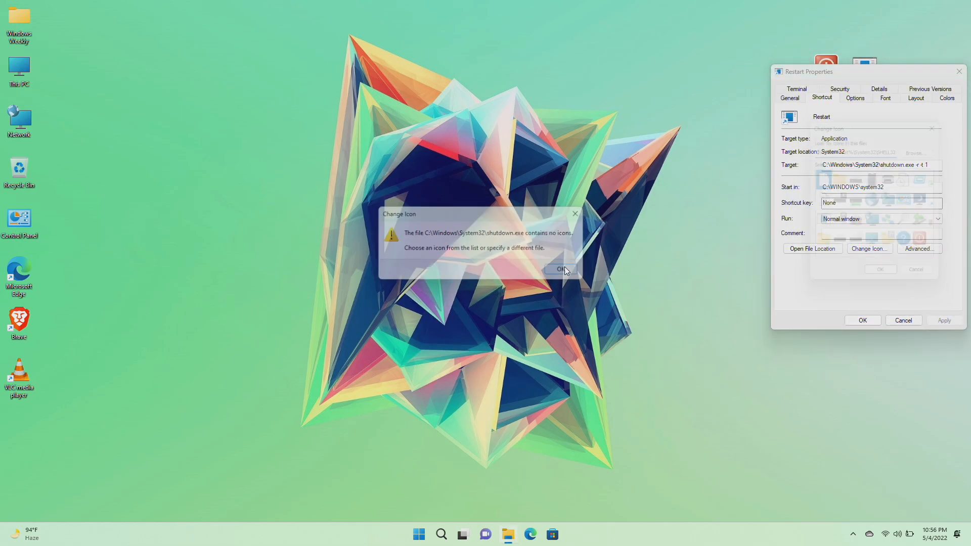
left_click(559, 269)
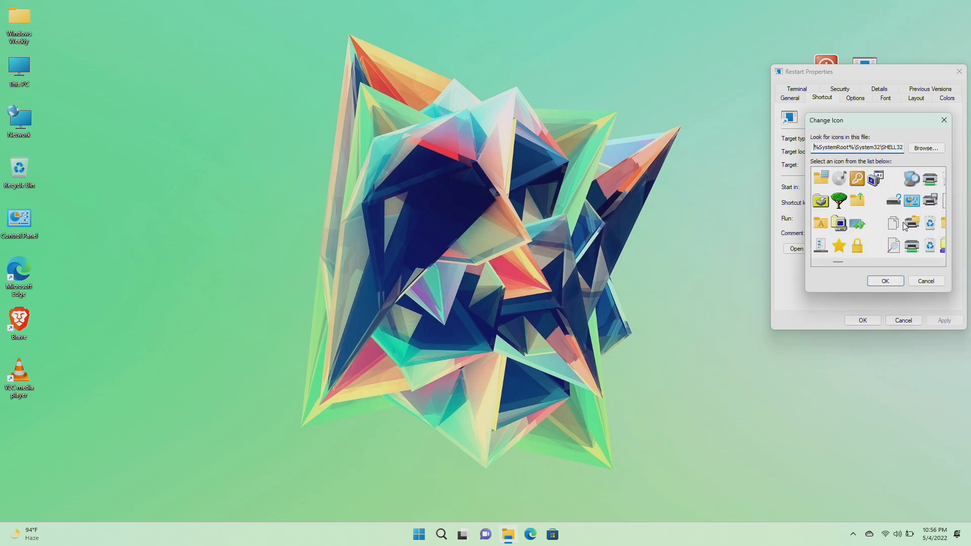
scroll("down", 3)
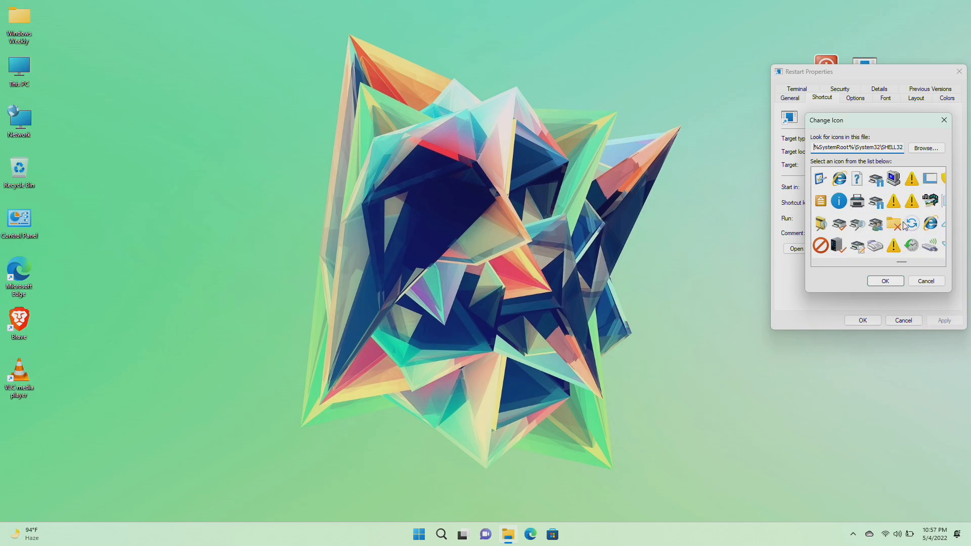
left_click(912, 224)
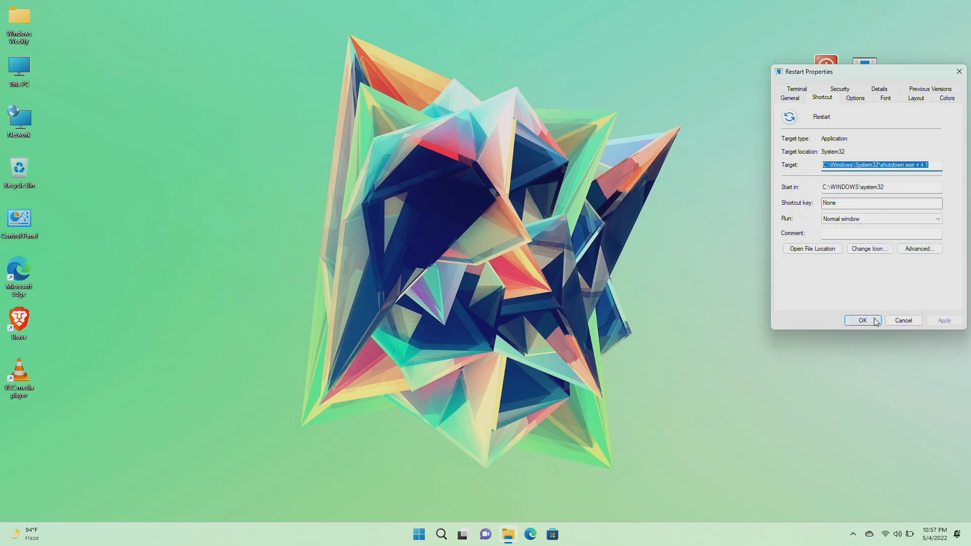
left_click(862, 320)
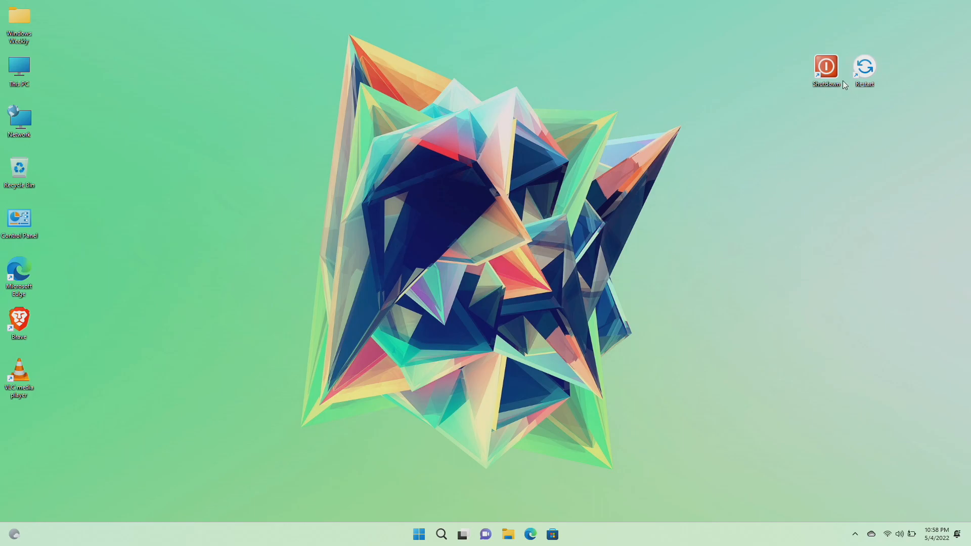
double_click(826, 67)
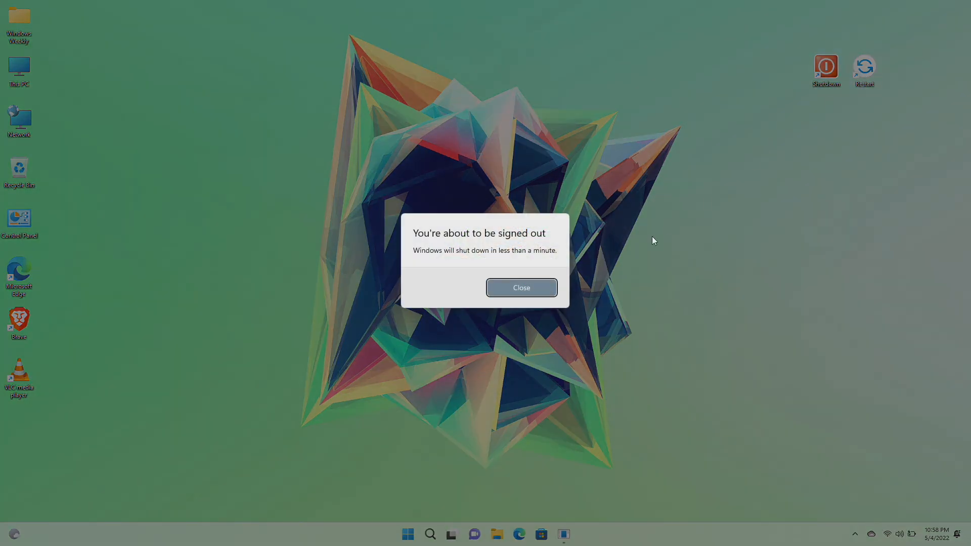